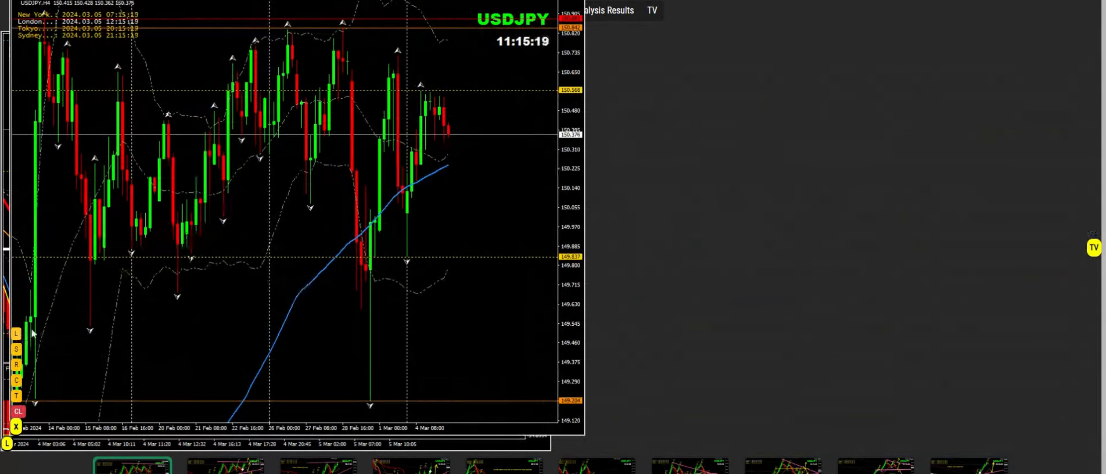
# Draw a yellow falling trendline across the recent USDJPY H4 highs.
pyautogui.moveTo(342, 24); pyautogui.dragTo(494, 134)
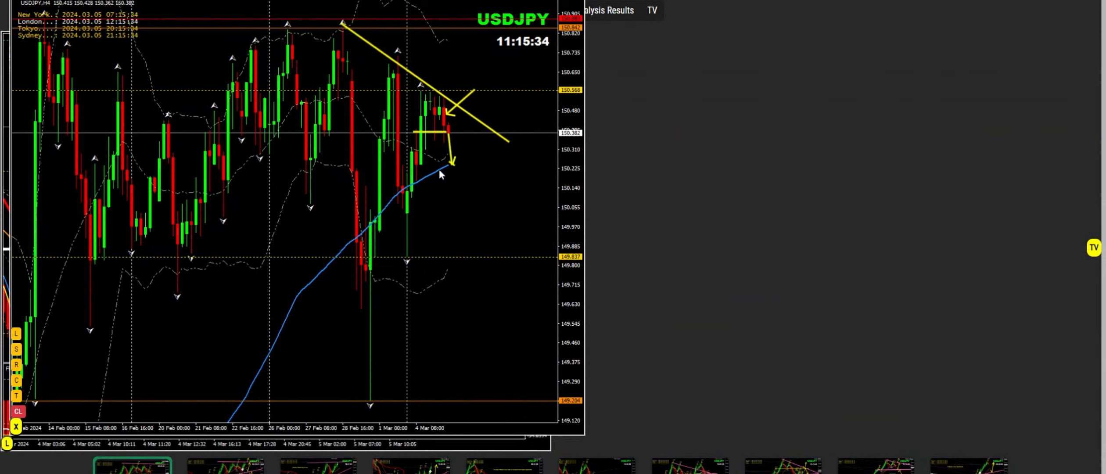
pyautogui.moveTo(308, 196)
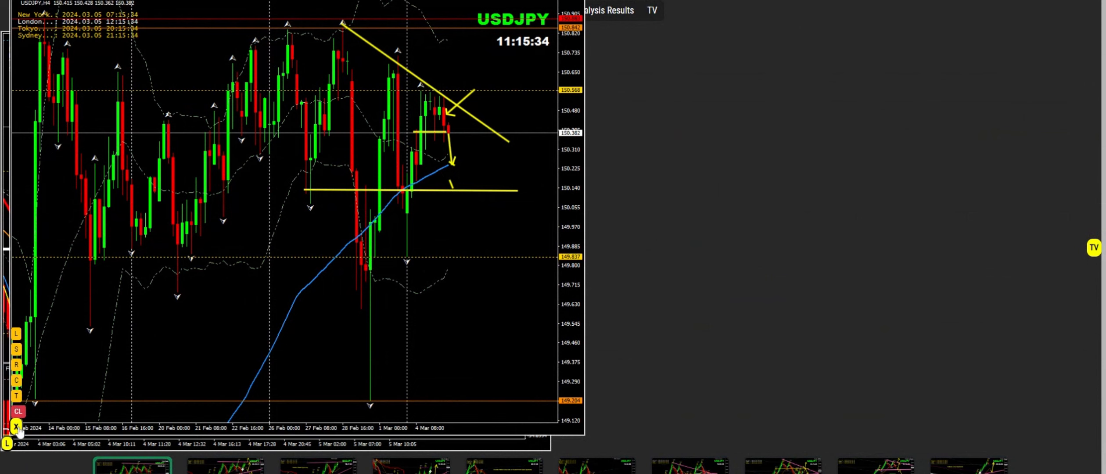
# Return to the two-chart layout, create the USDJPY breakout analysis, and confirm the success message.
pyautogui.click(528, 10)
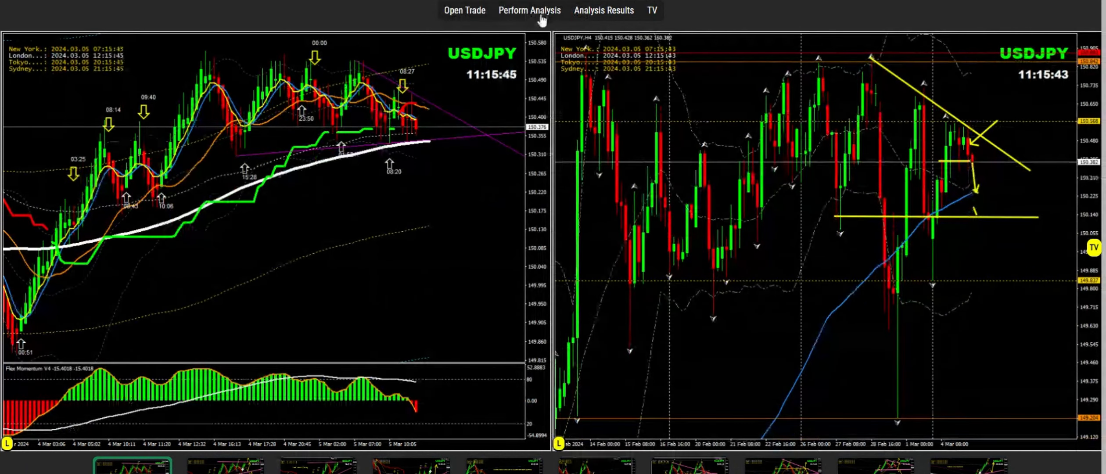
pyautogui.click(529, 10)
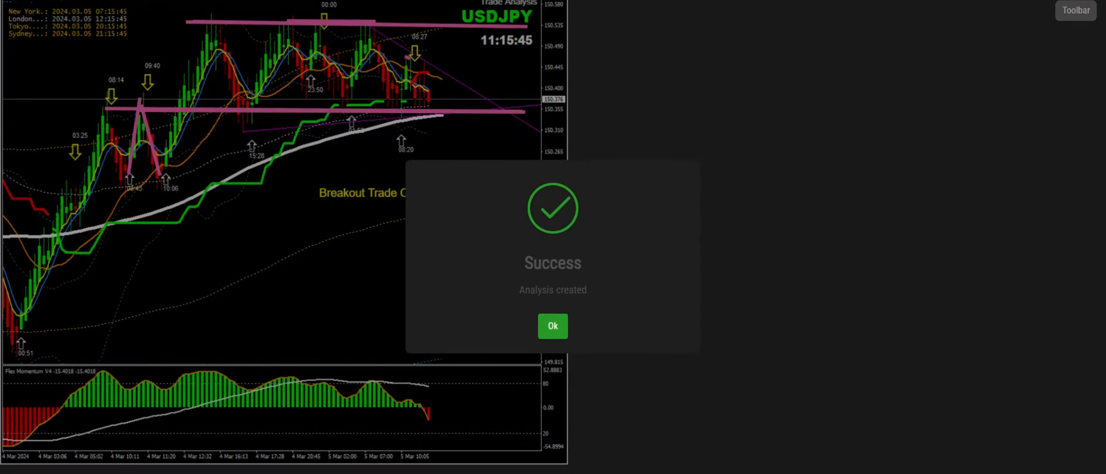
pyautogui.click(552, 326)
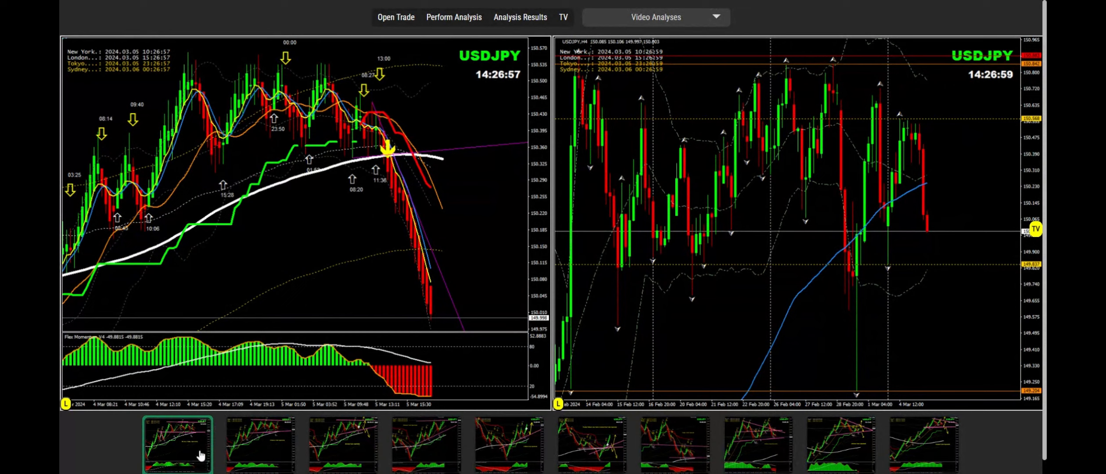
# Open the latest saved analysis beside the updated chart, then close the comparison.
pyautogui.click(179, 441)
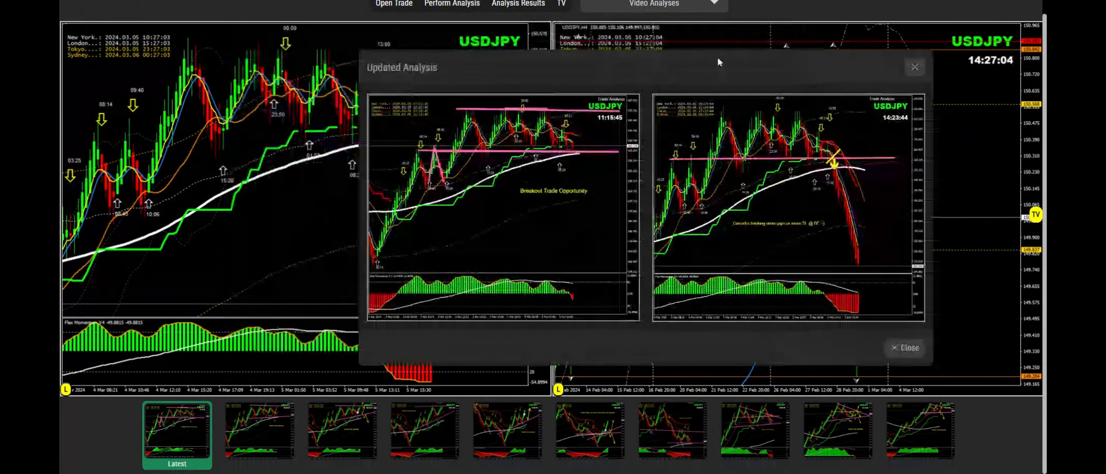
pyautogui.click(914, 66)
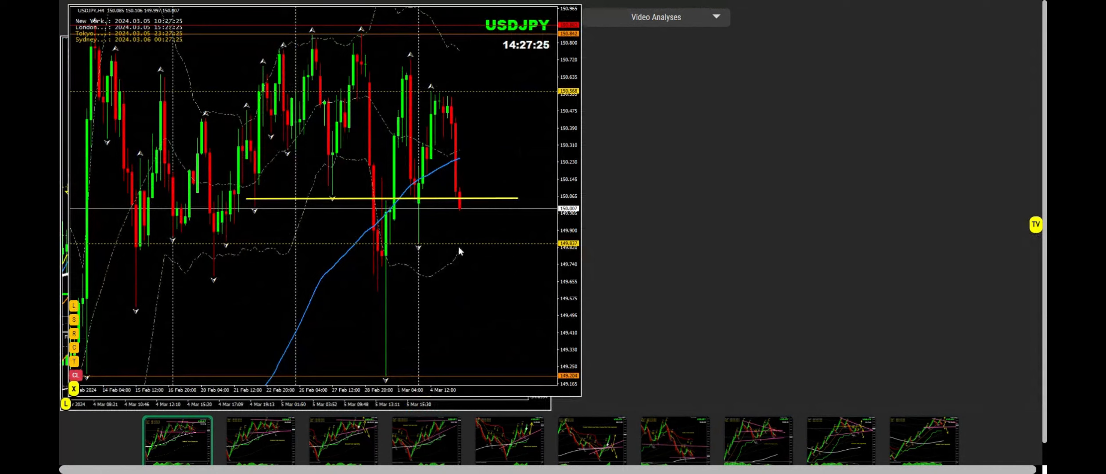
pyautogui.moveTo(119, 315)
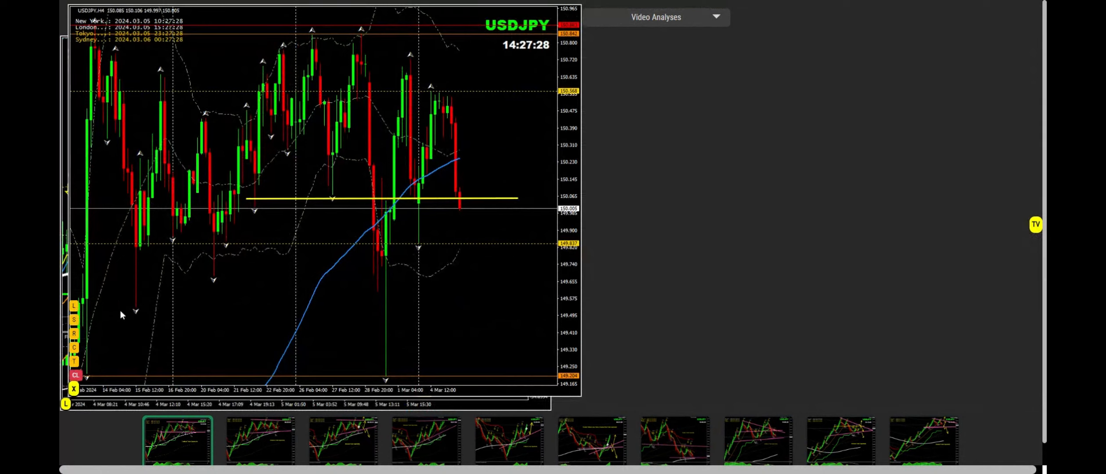